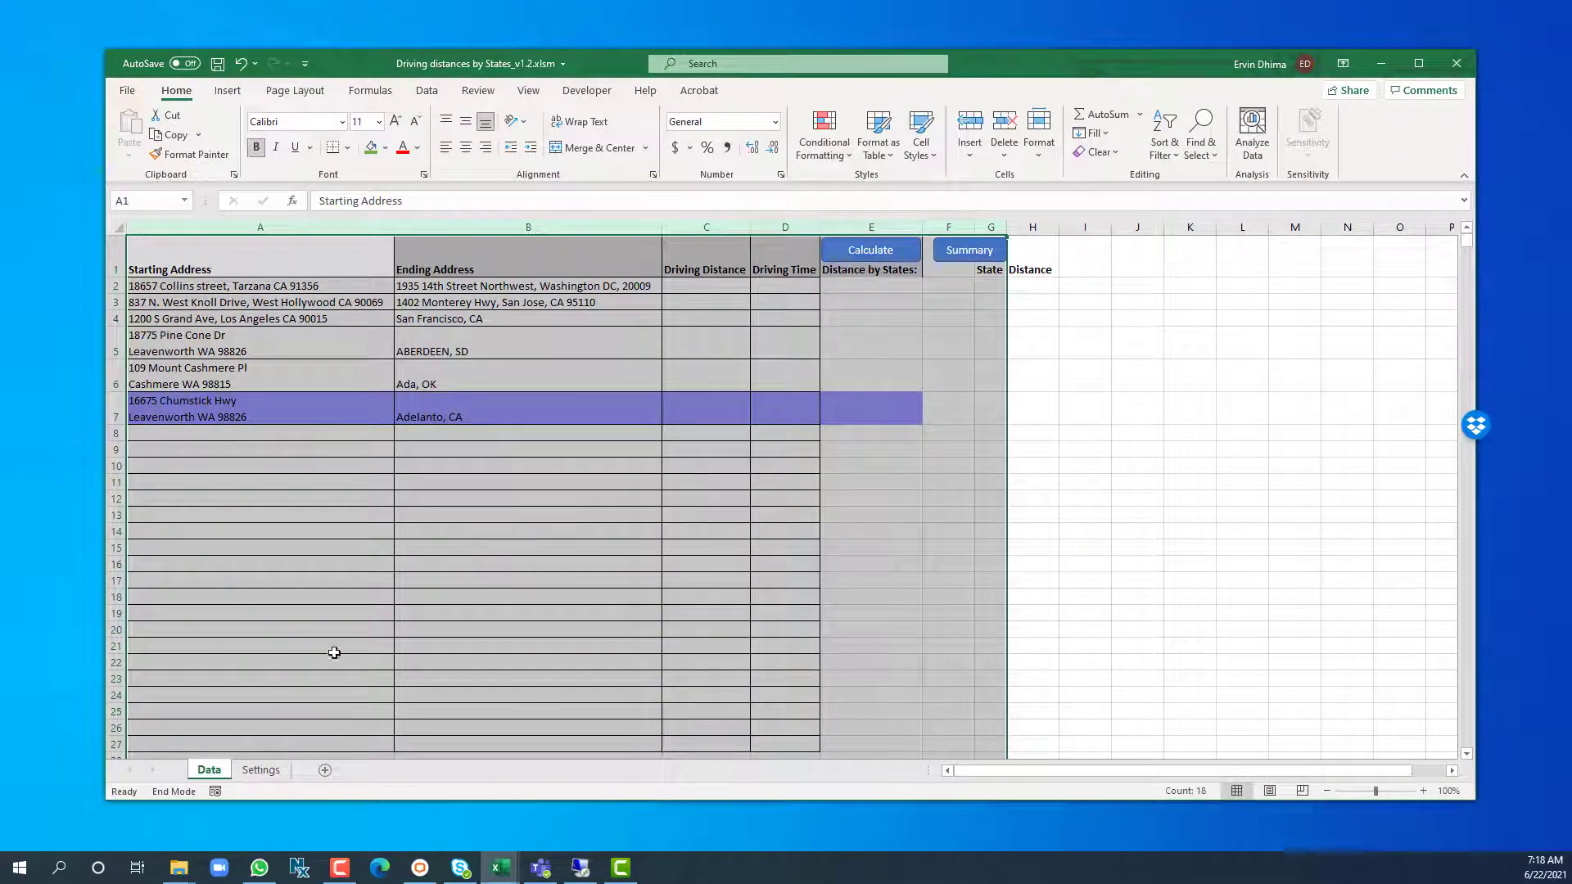
mouse_move(19, 690)
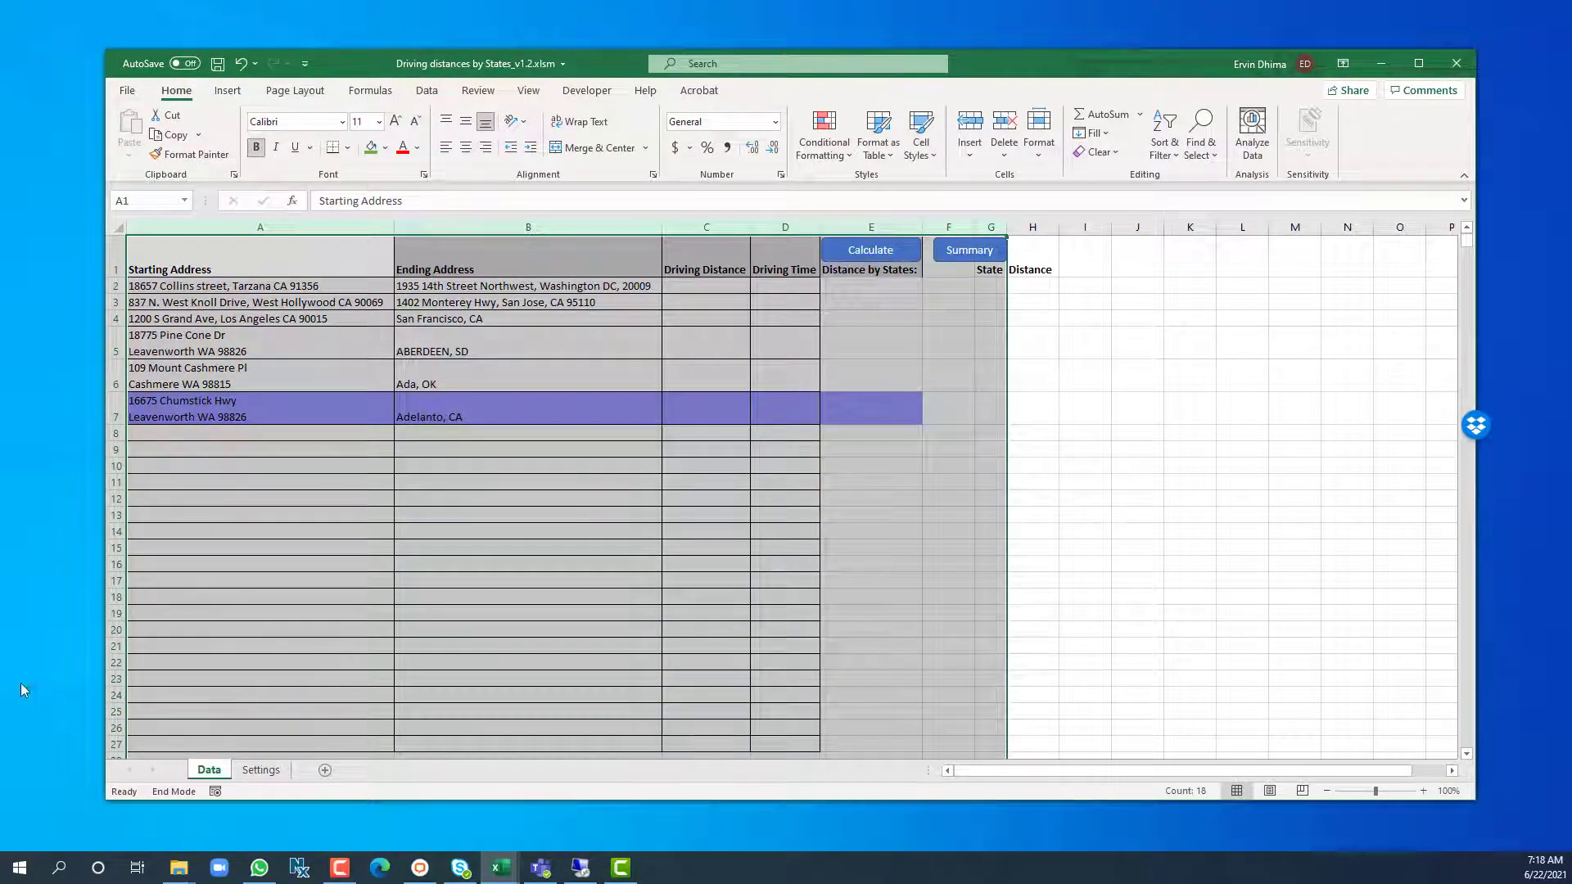
Run Calculate to fill distance, driving time and per-state miles for all six trips.
click(260, 375)
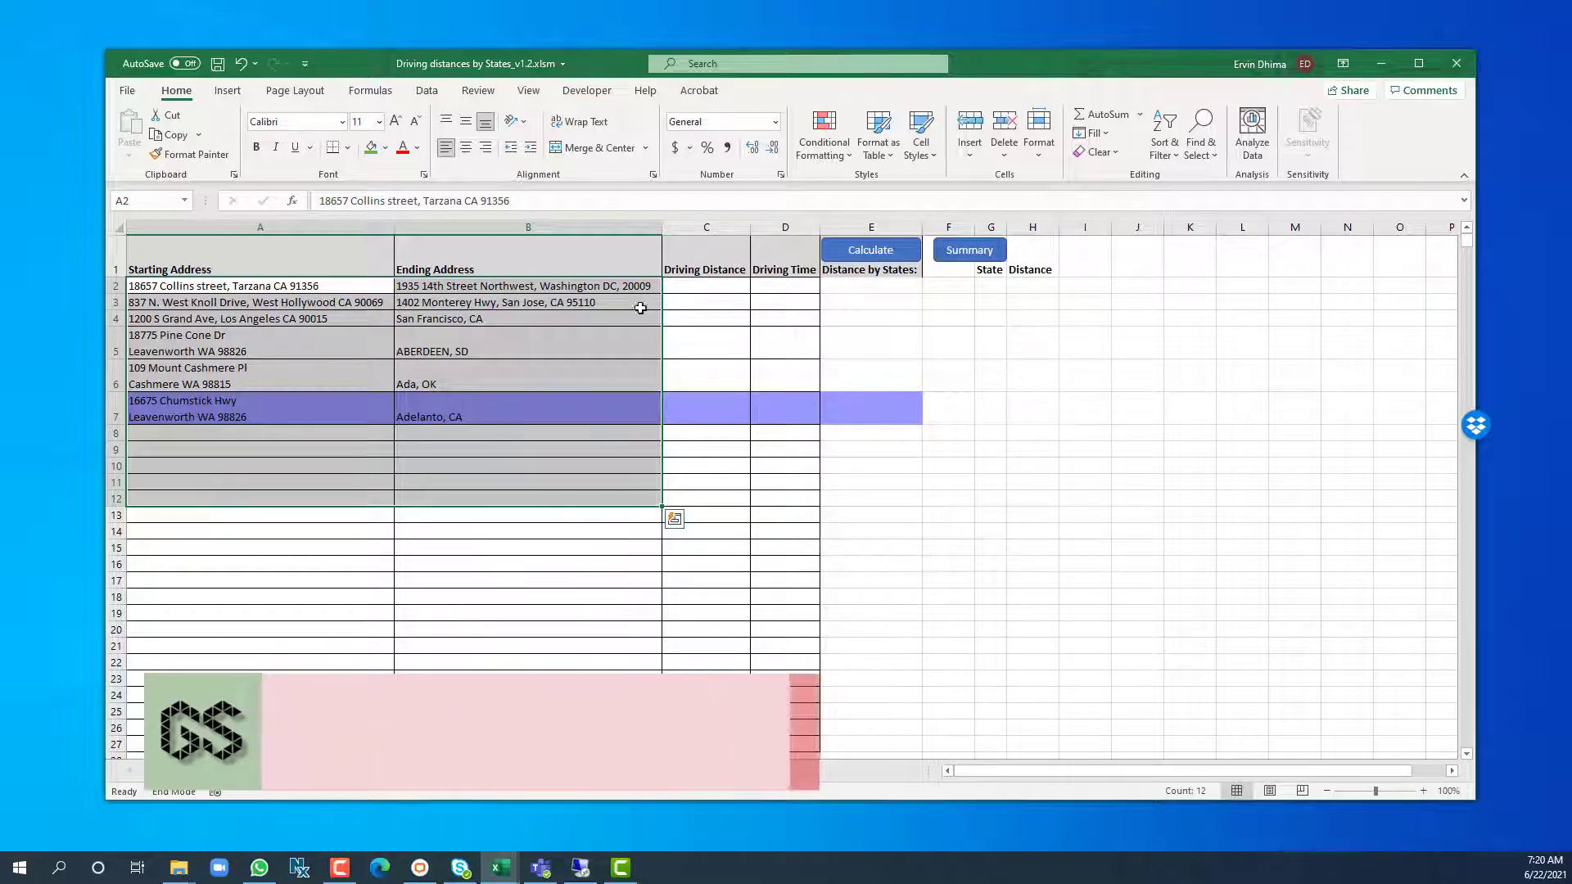
click(867, 249)
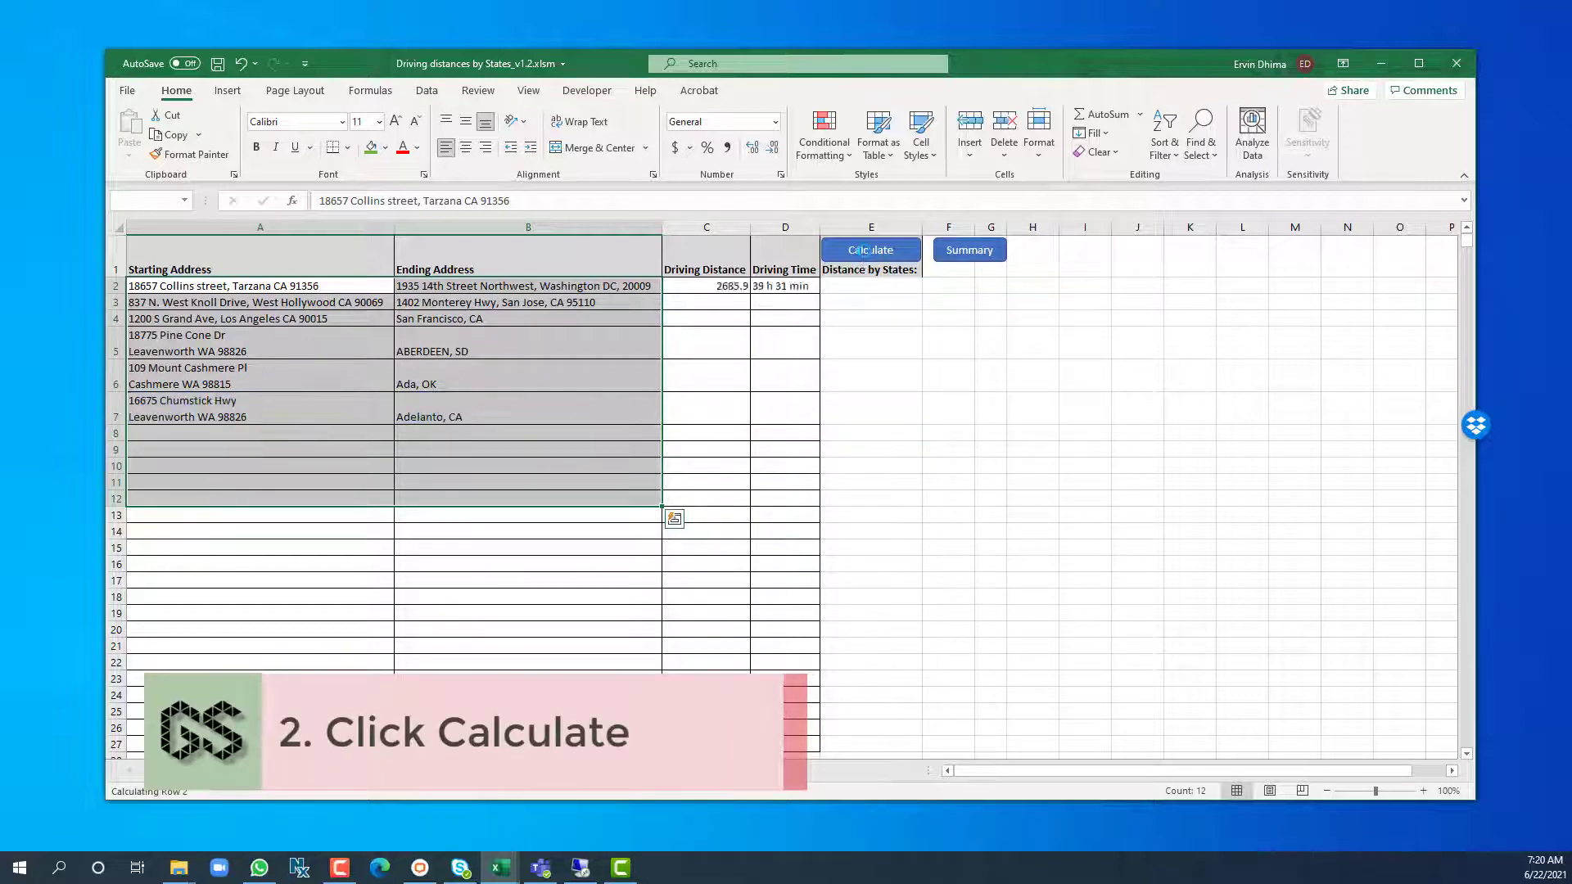
click(868, 249)
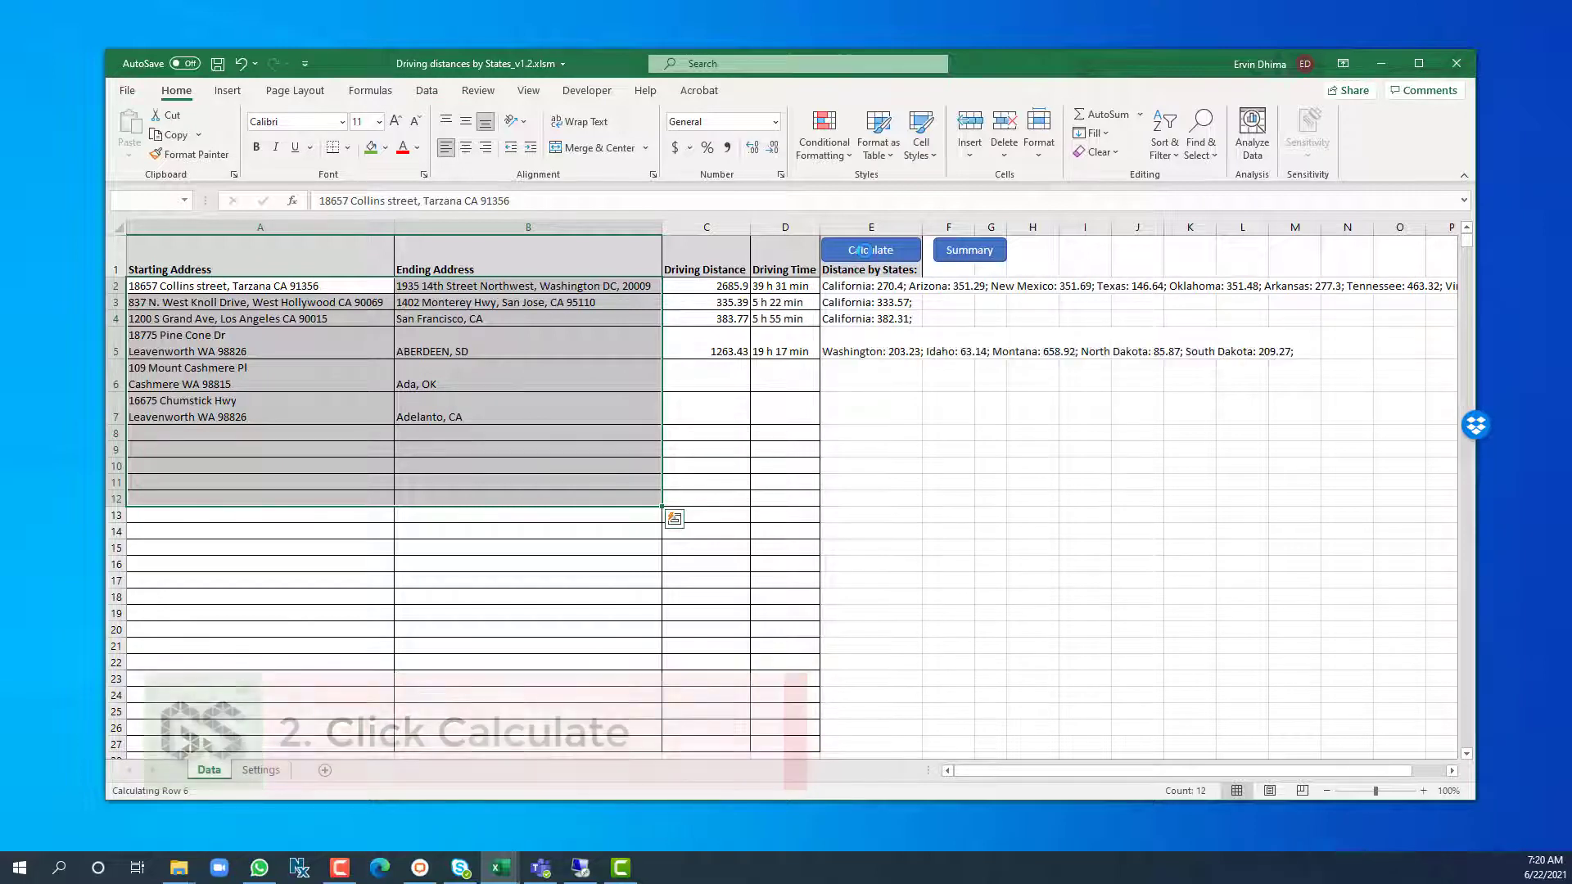
click(868, 250)
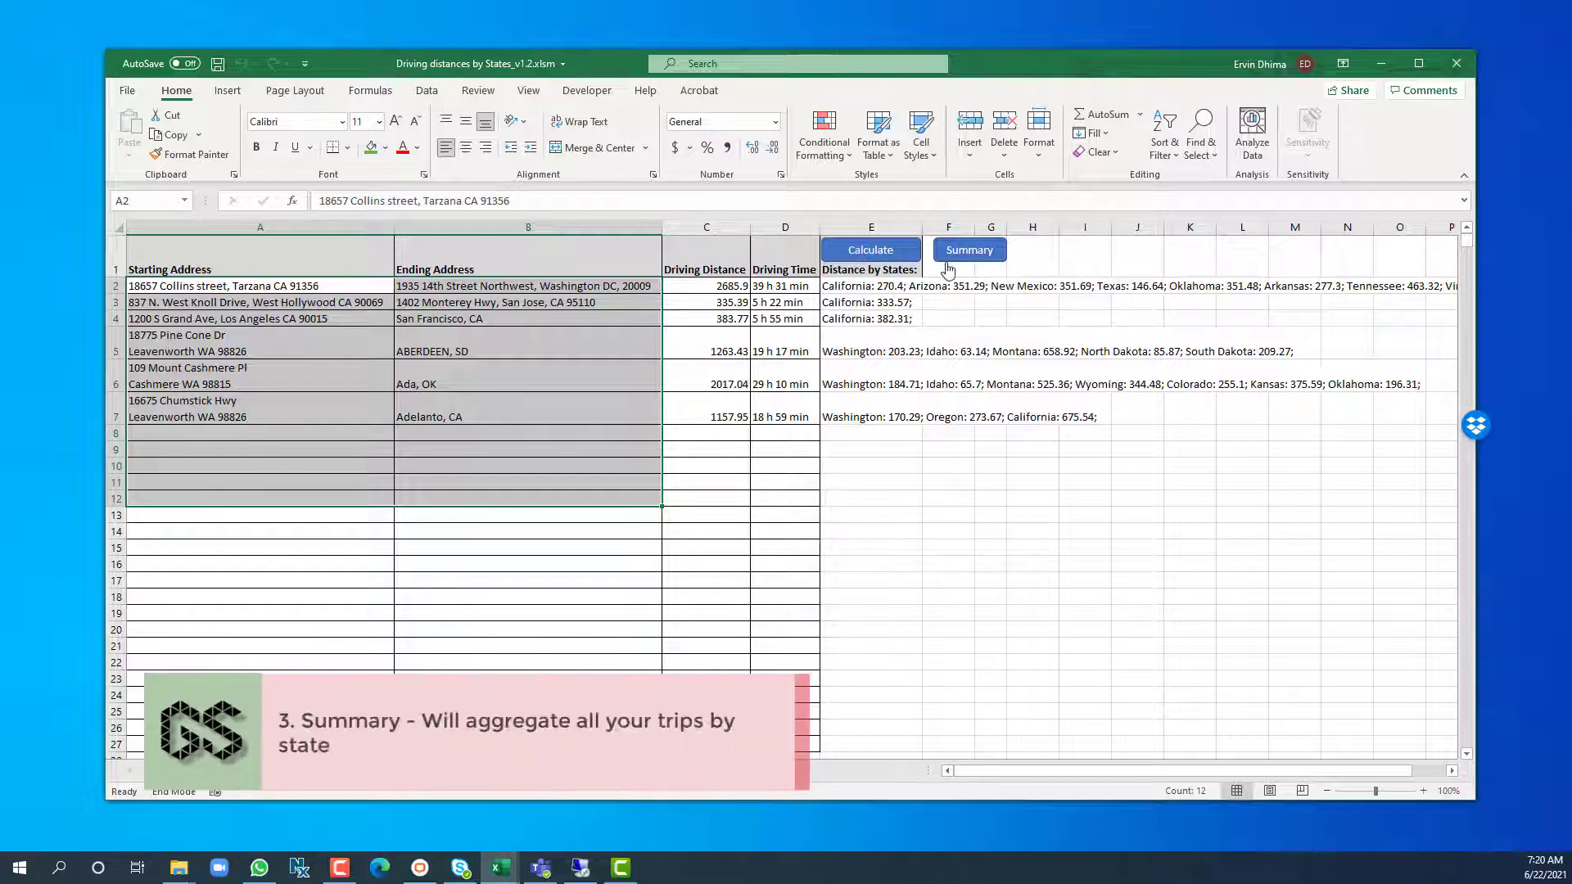
Generate the state mileage summary (California 1661.82 miles) and AutoFit column G.
click(967, 250)
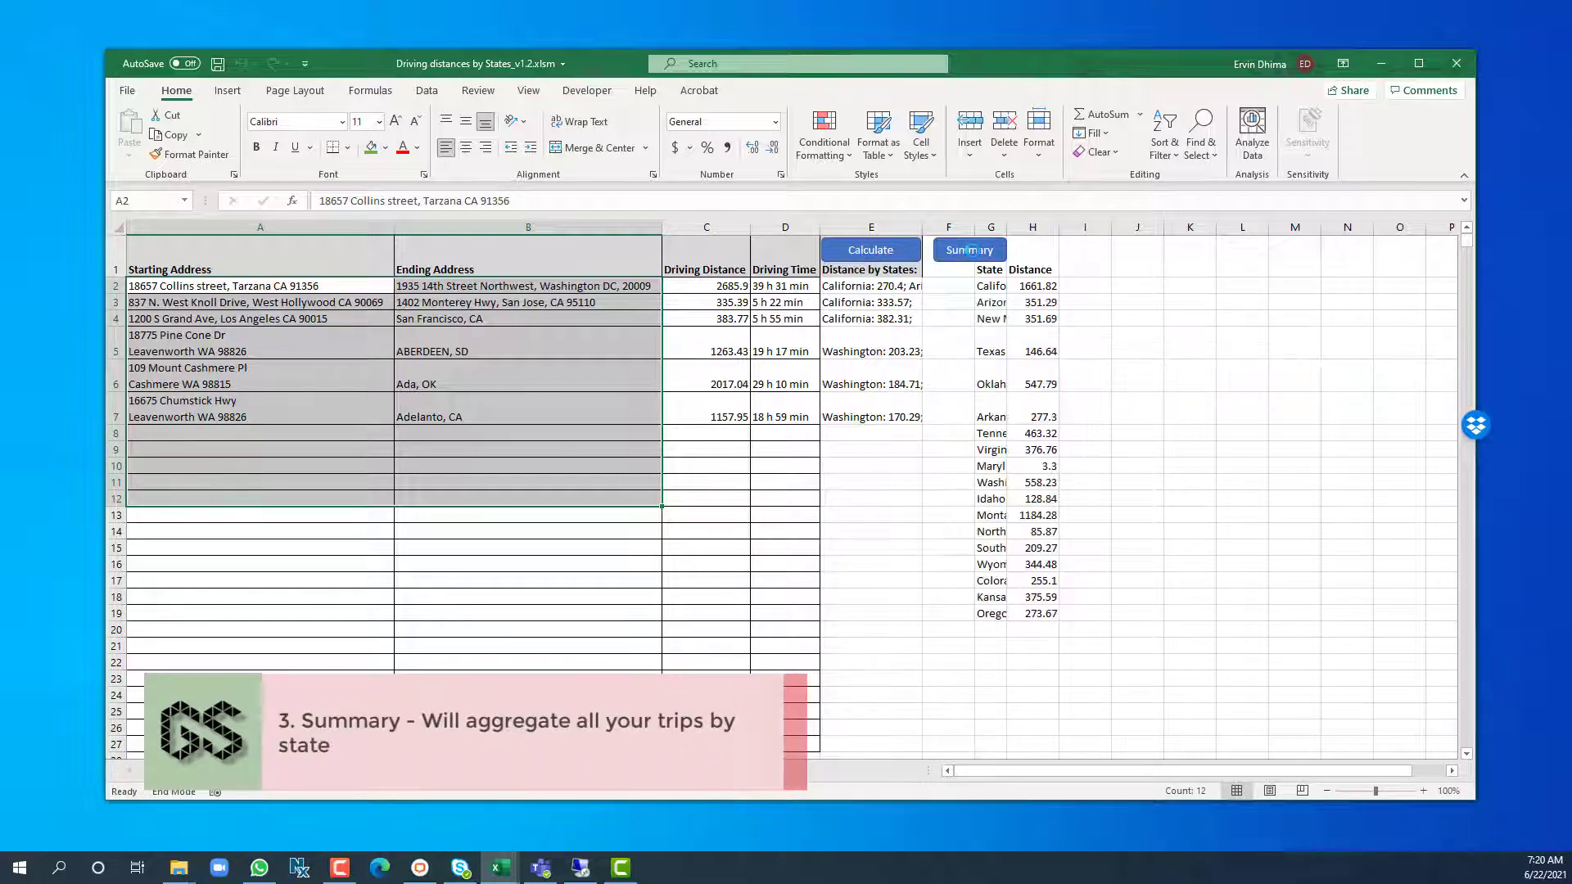
click(967, 250)
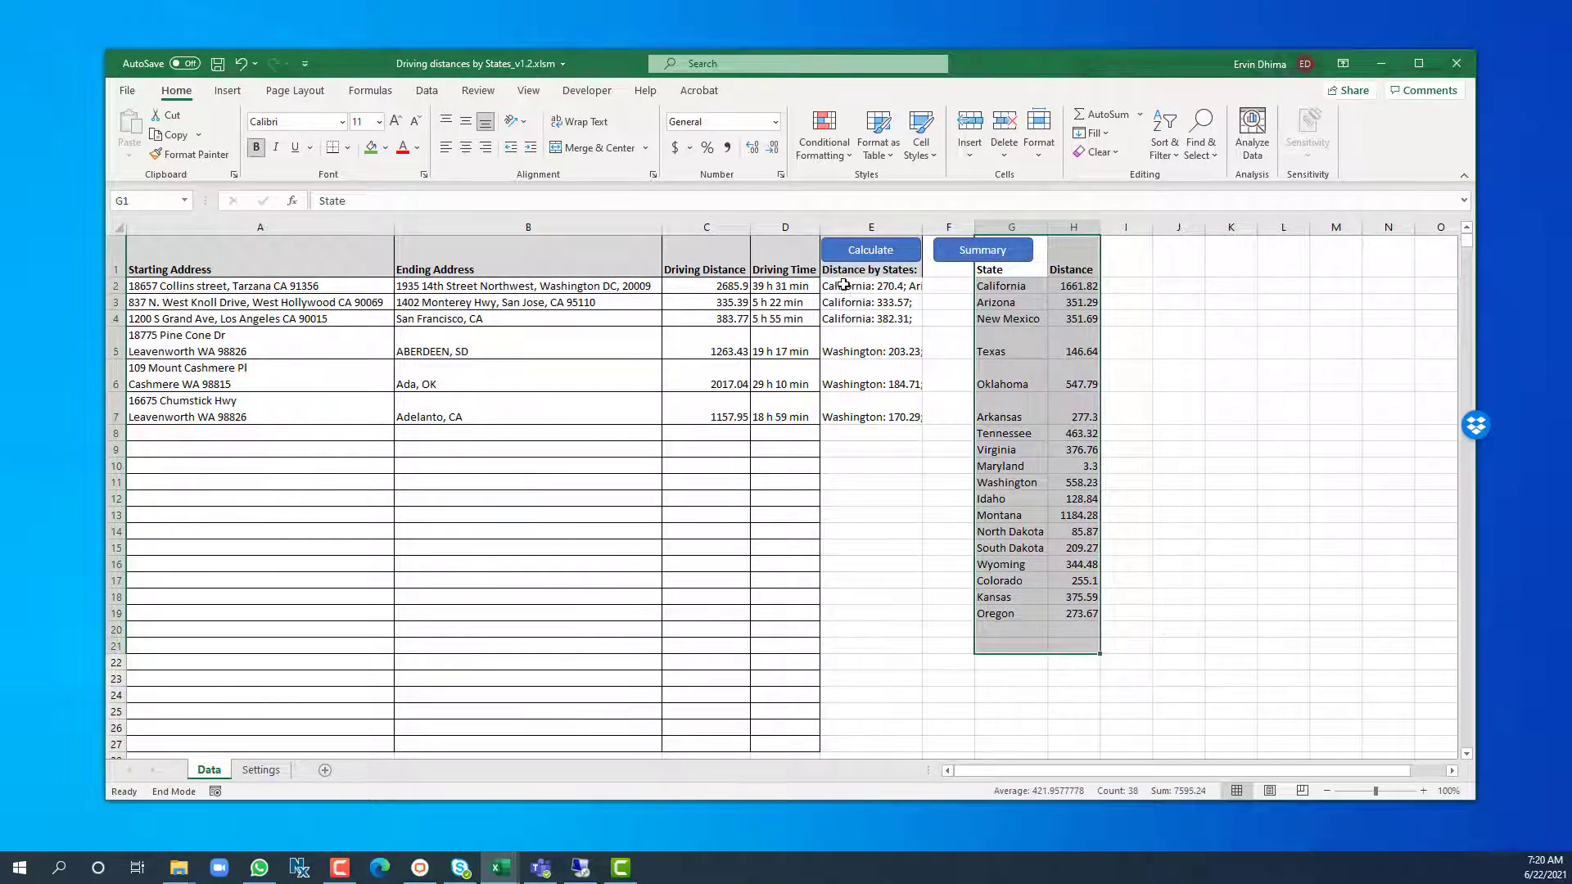
click(870, 302)
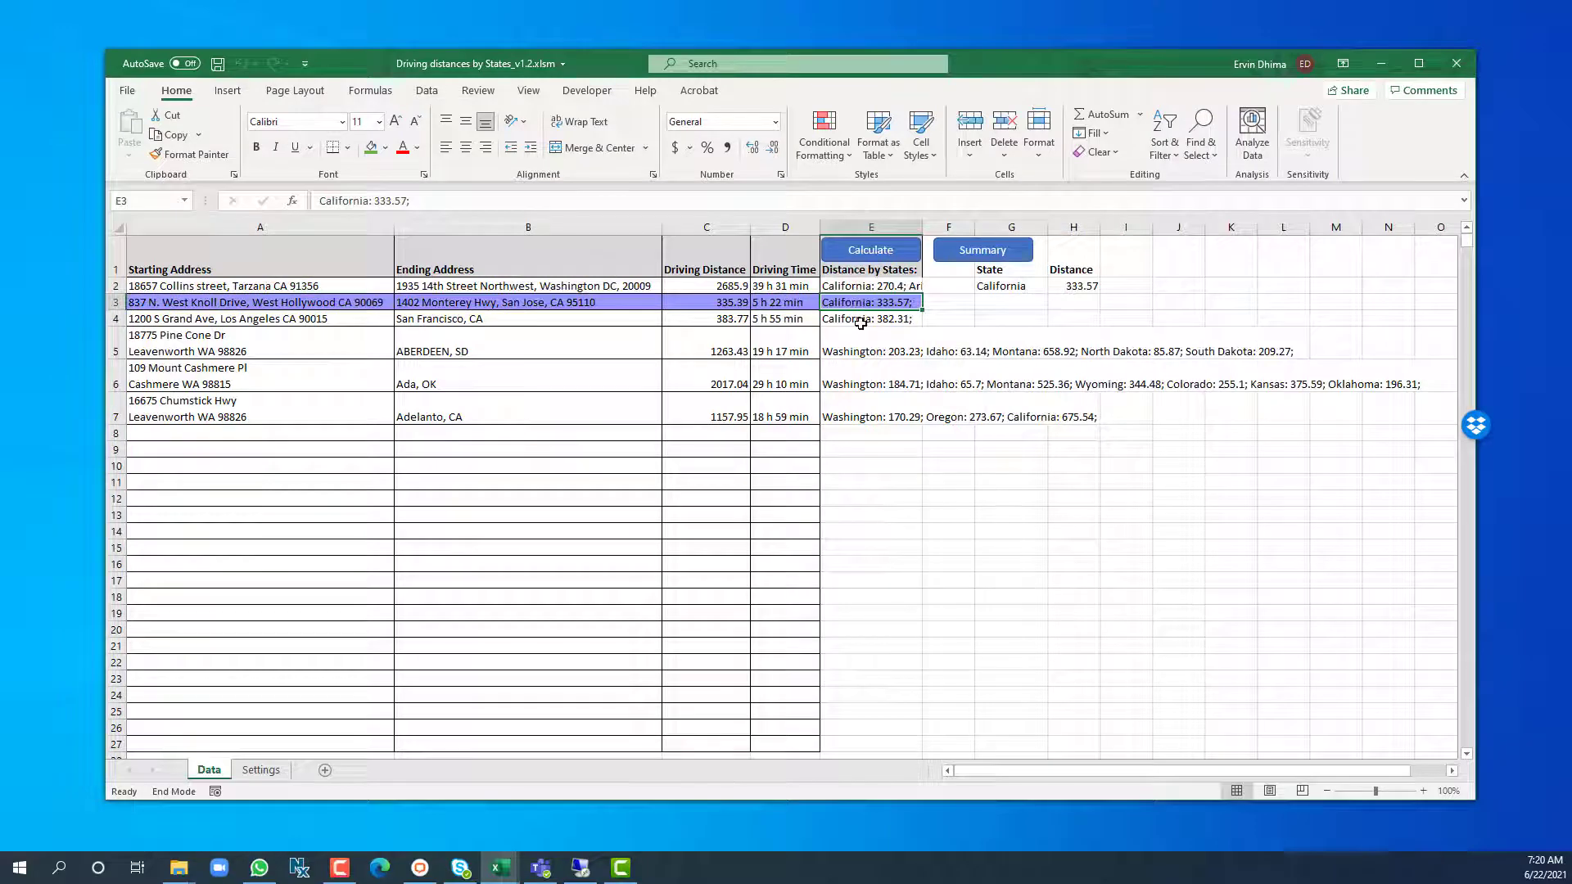
click(870, 351)
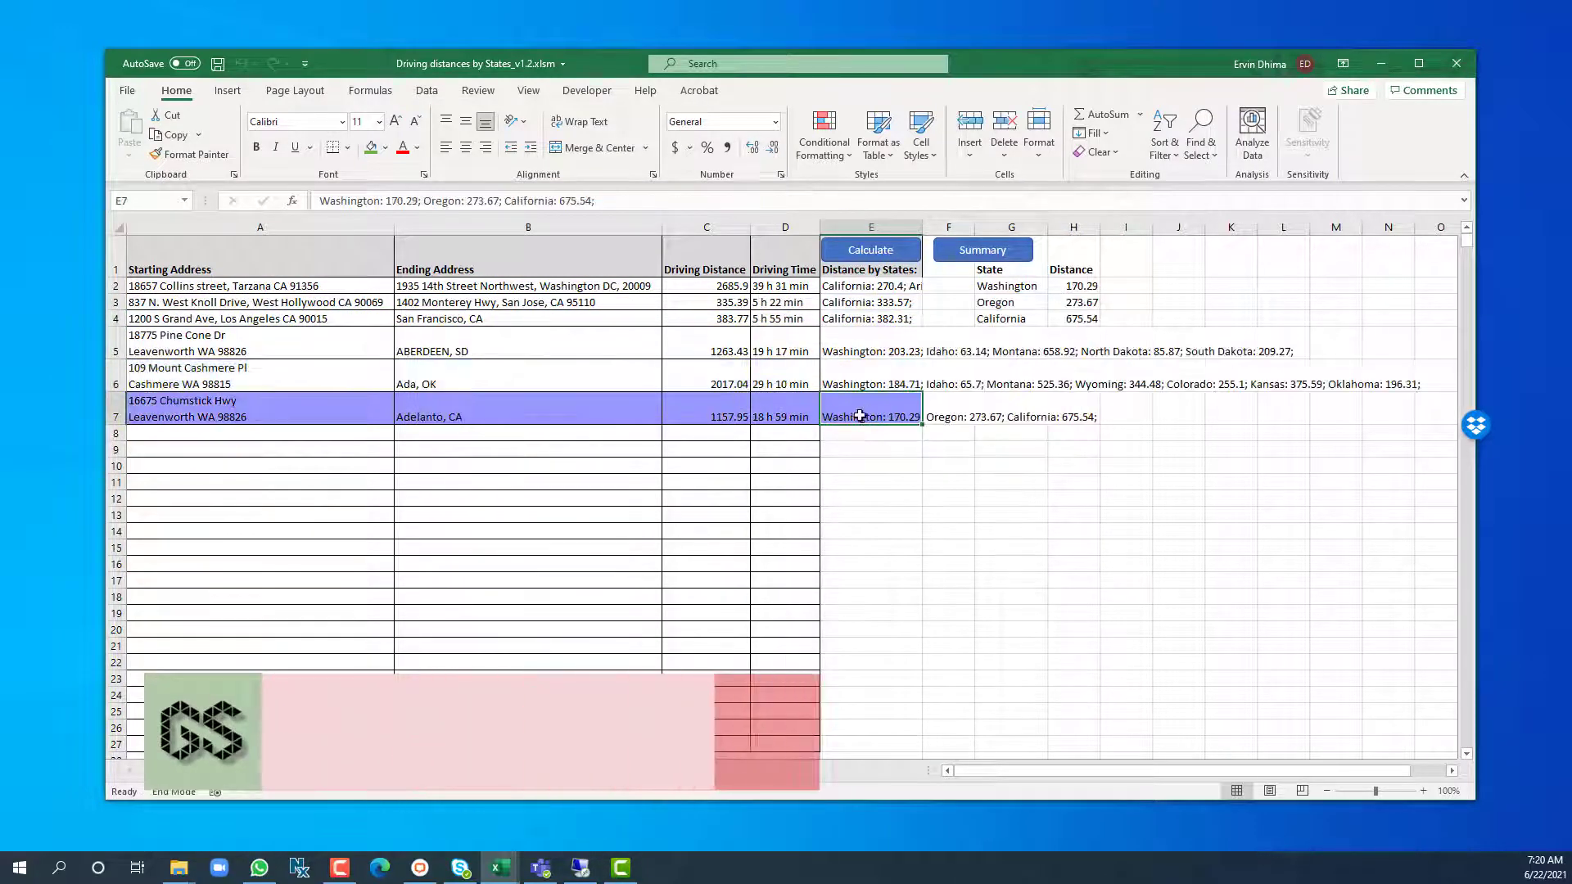
click(981, 250)
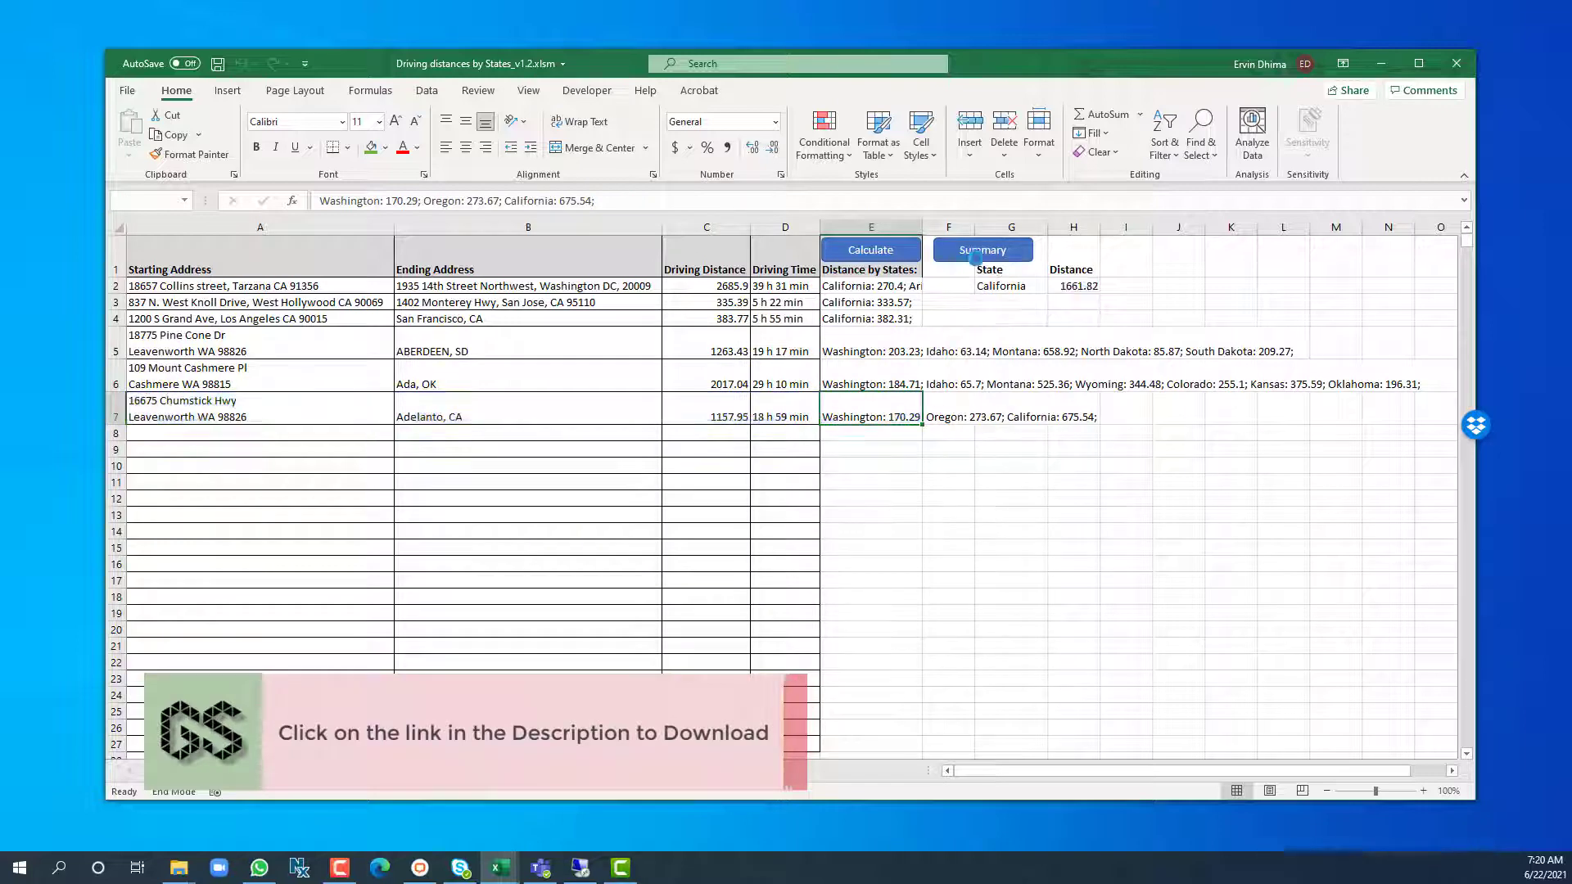
click(981, 250)
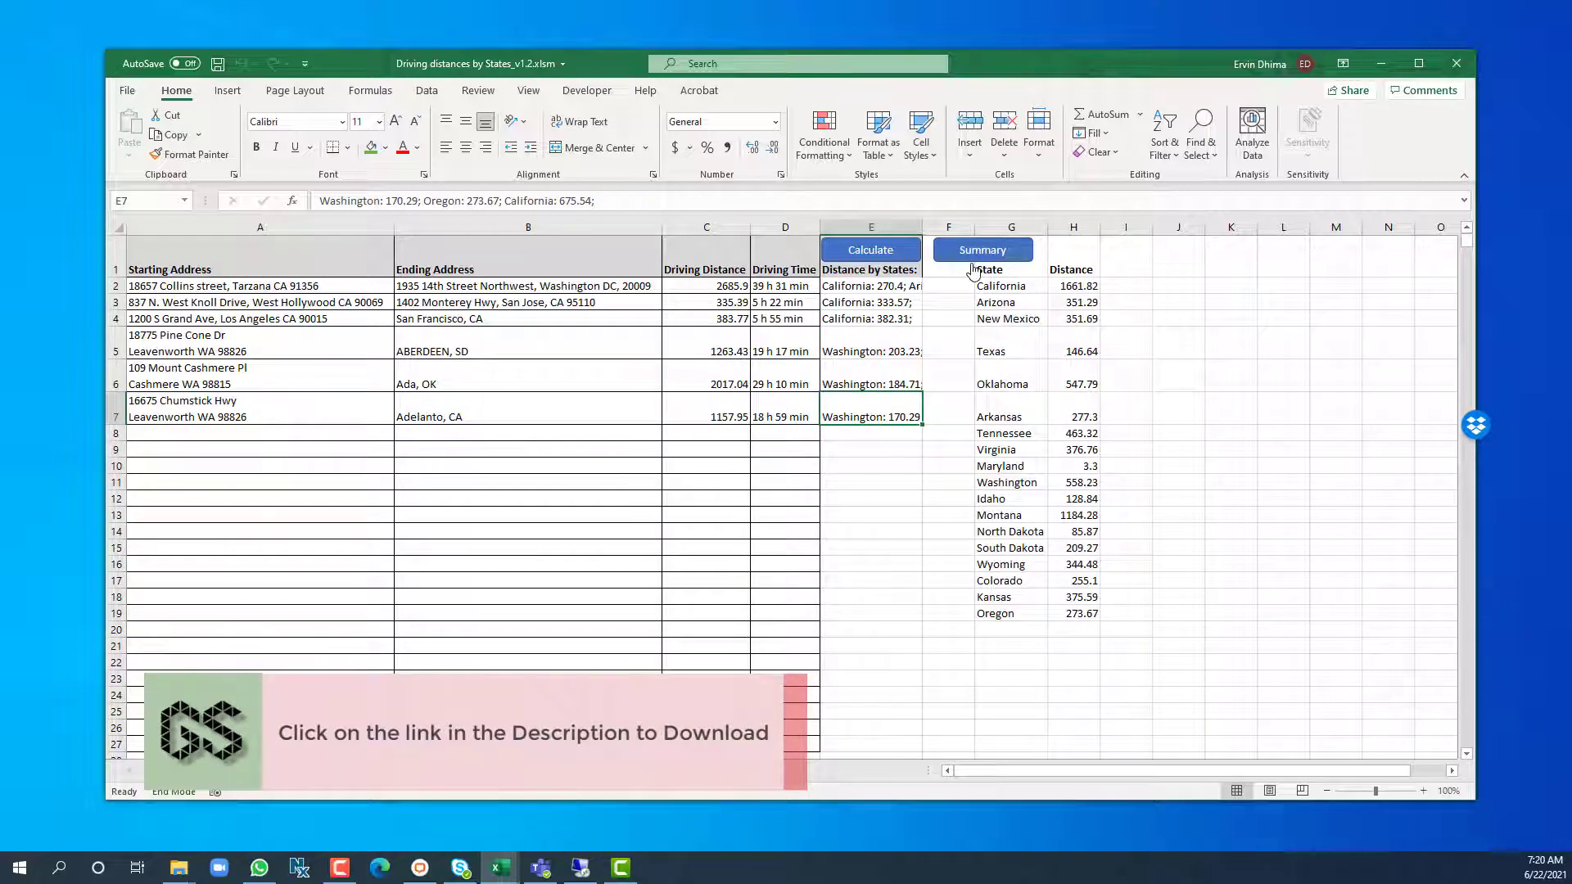